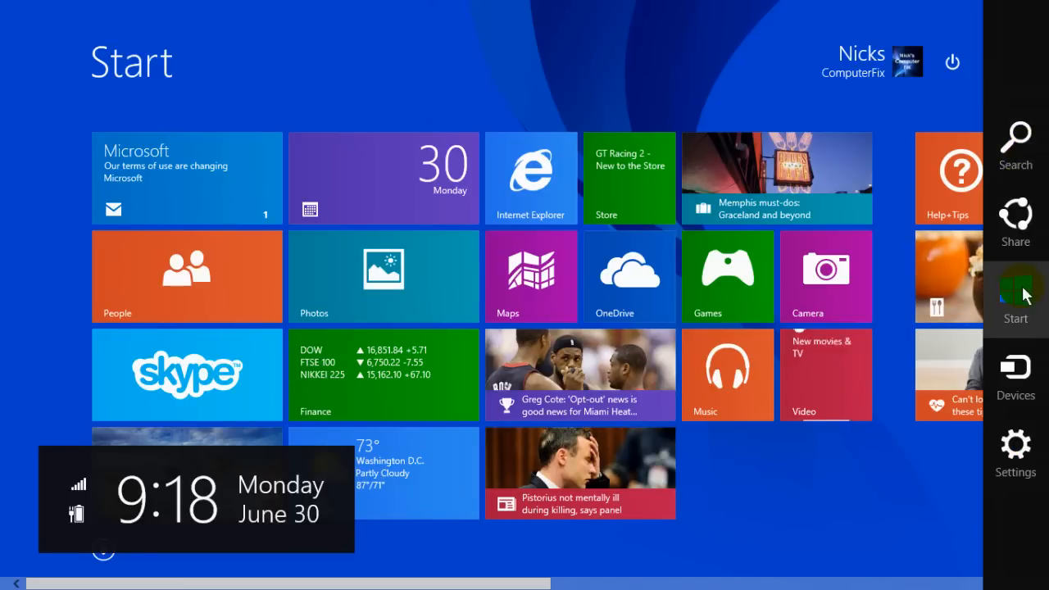
Go from the Start screen's Settings panel into the full PC settings app
left_click(1015, 446)
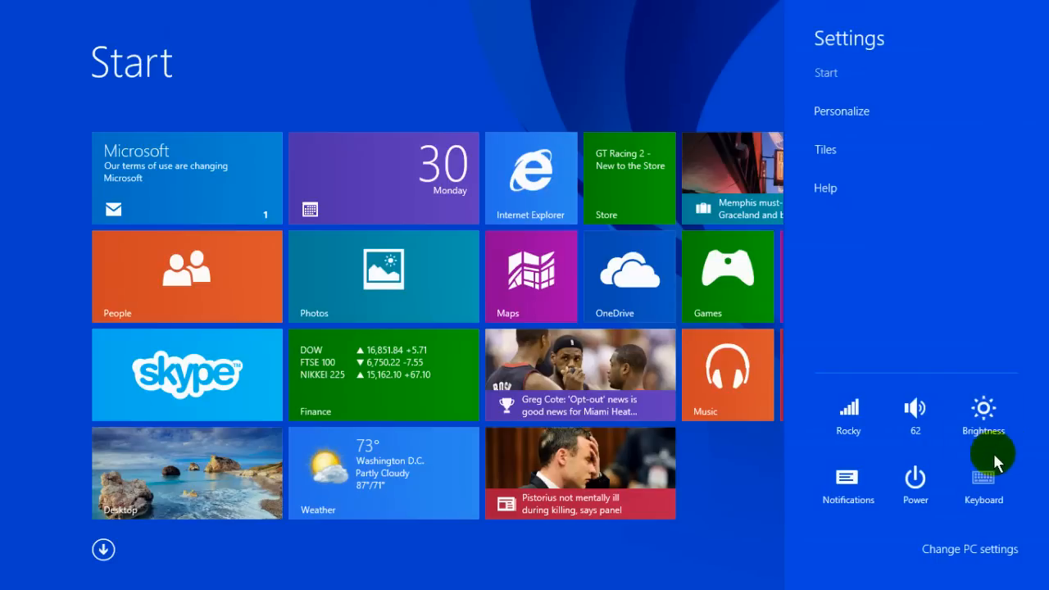
left_click(971, 549)
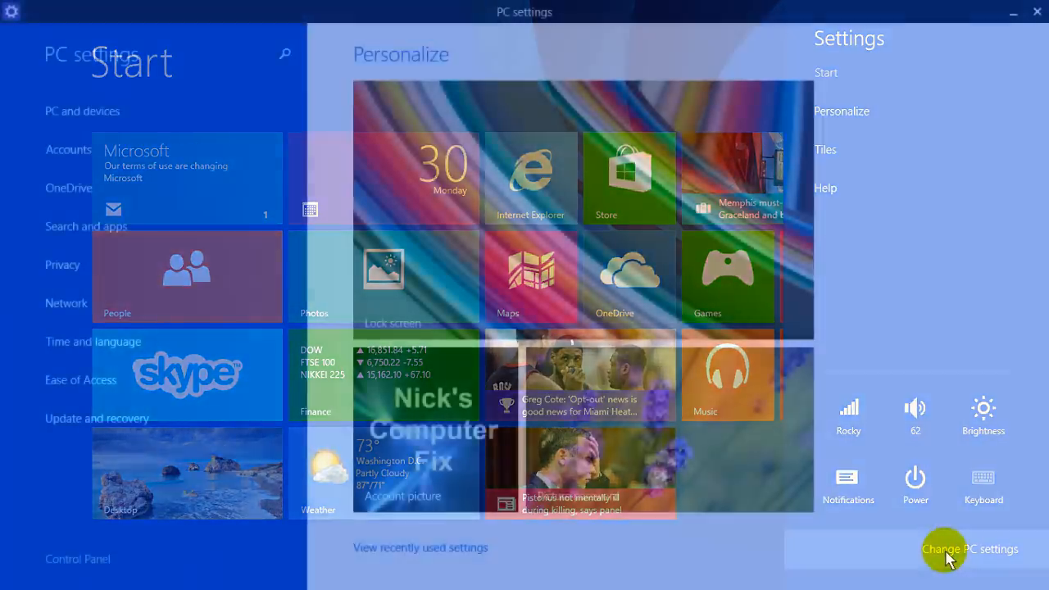
Switch PC settings to the Update and recovery section showing Windows Update
left_click(970, 550)
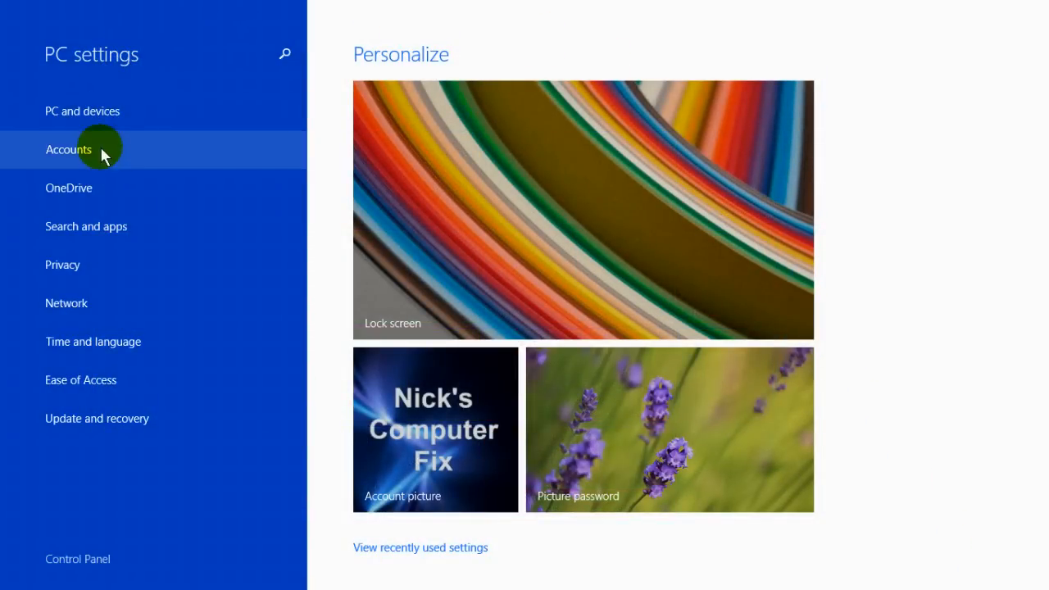
mouse_move(134, 420)
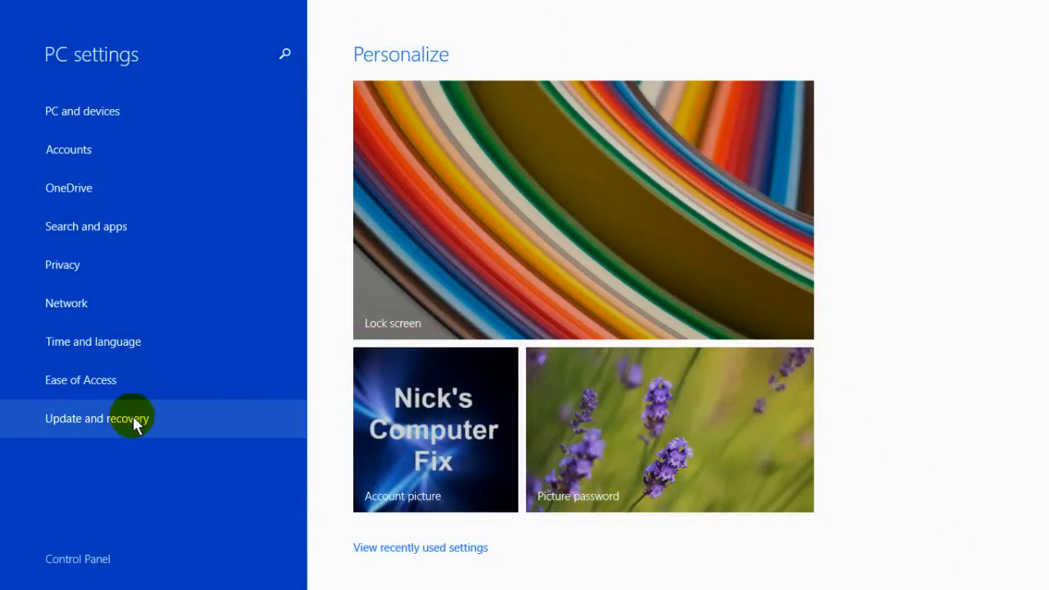
left_click(107, 418)
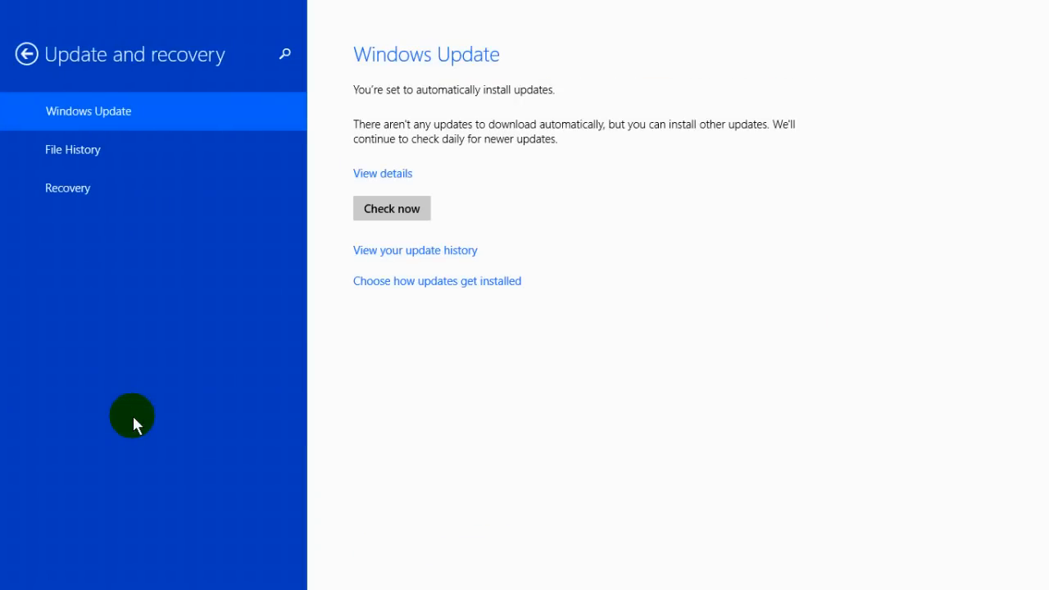
mouse_move(215, 72)
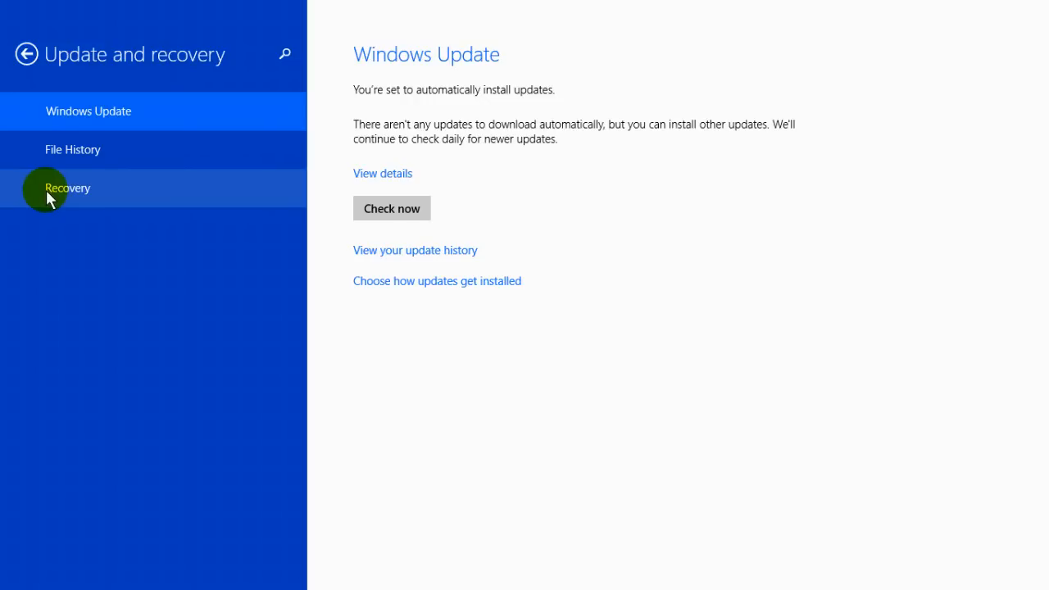
Show the Recovery page with refresh, reset and advanced startup options
left_click(68, 186)
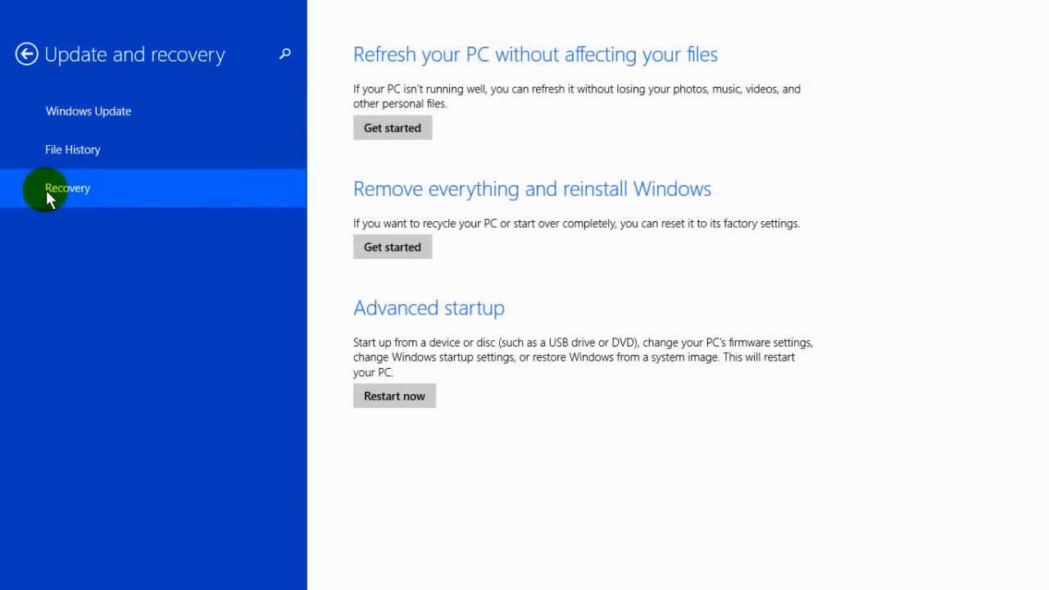
mouse_move(358, 331)
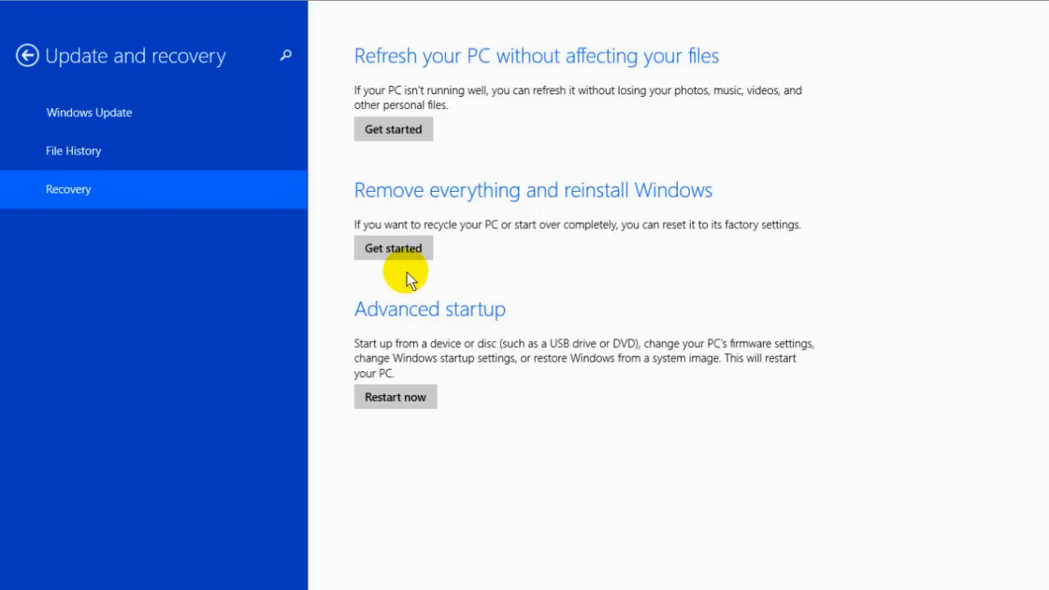
mouse_move(393, 252)
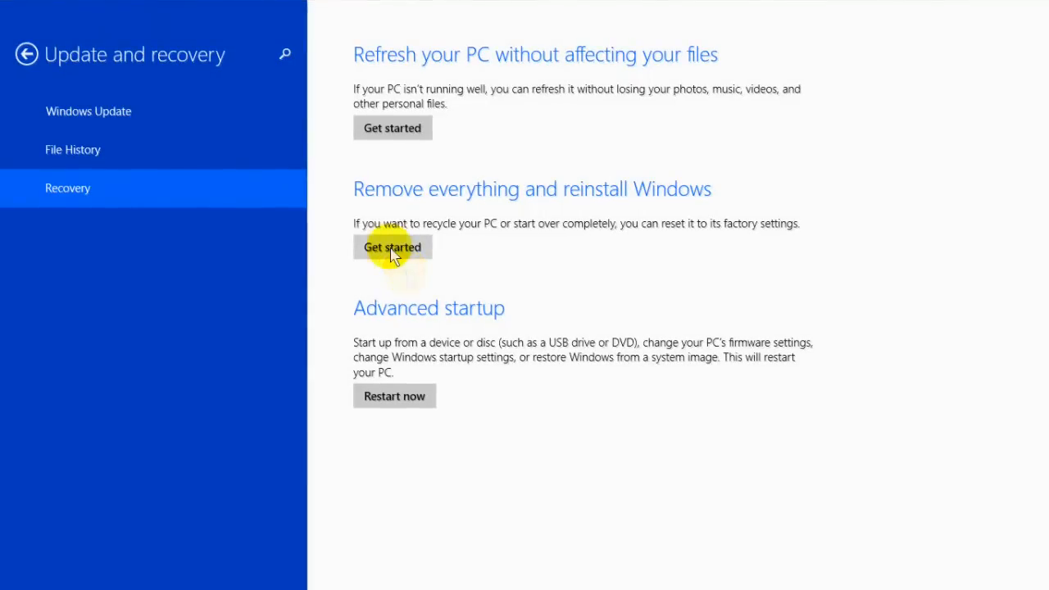
Begin 'Remove everything and reinstall Windows' via Get started
left_click(392, 246)
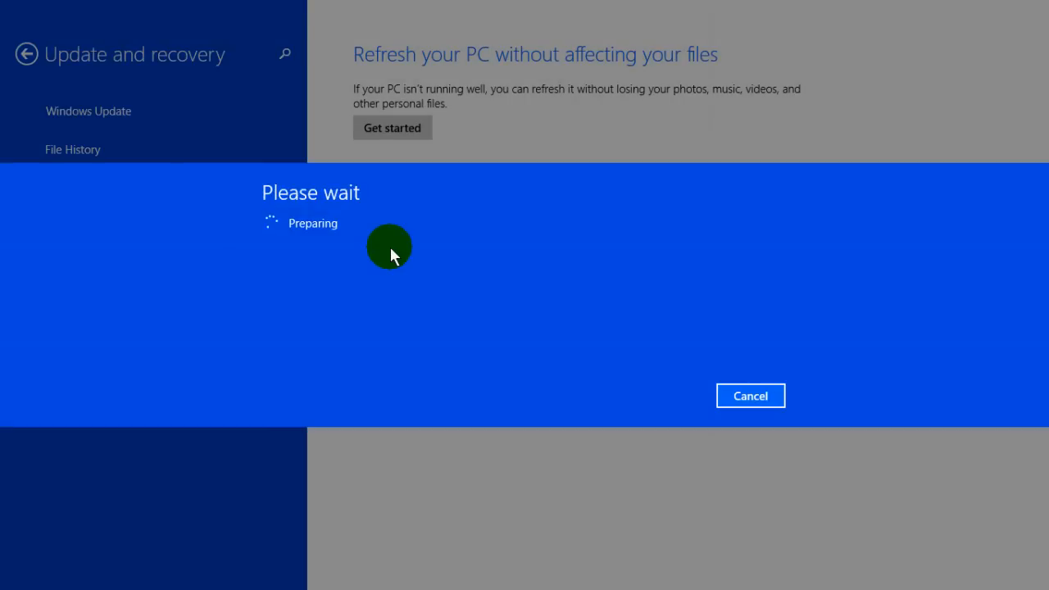
mouse_move(385, 269)
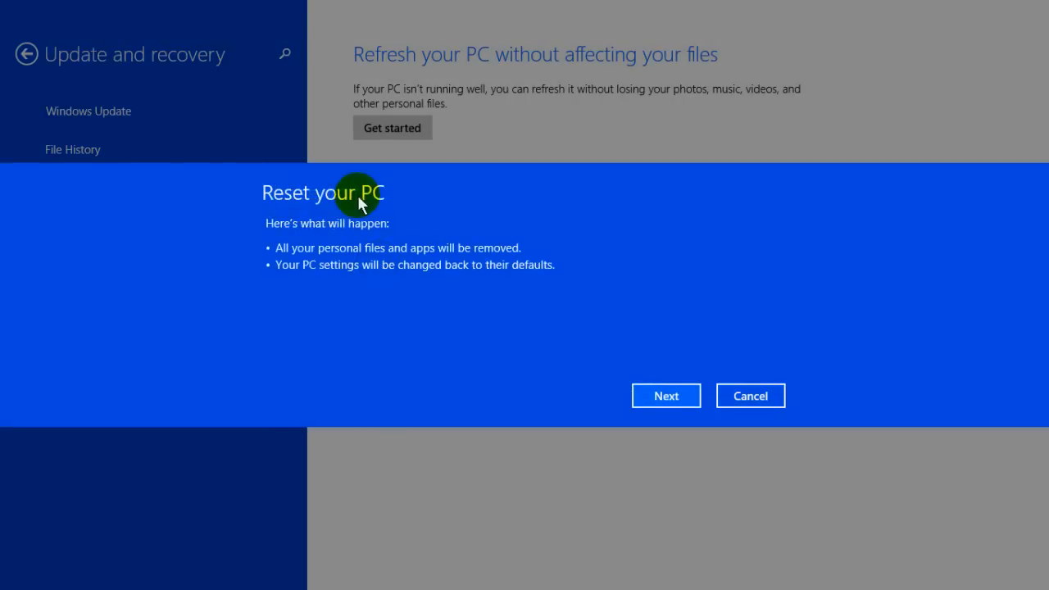
mouse_move(327, 243)
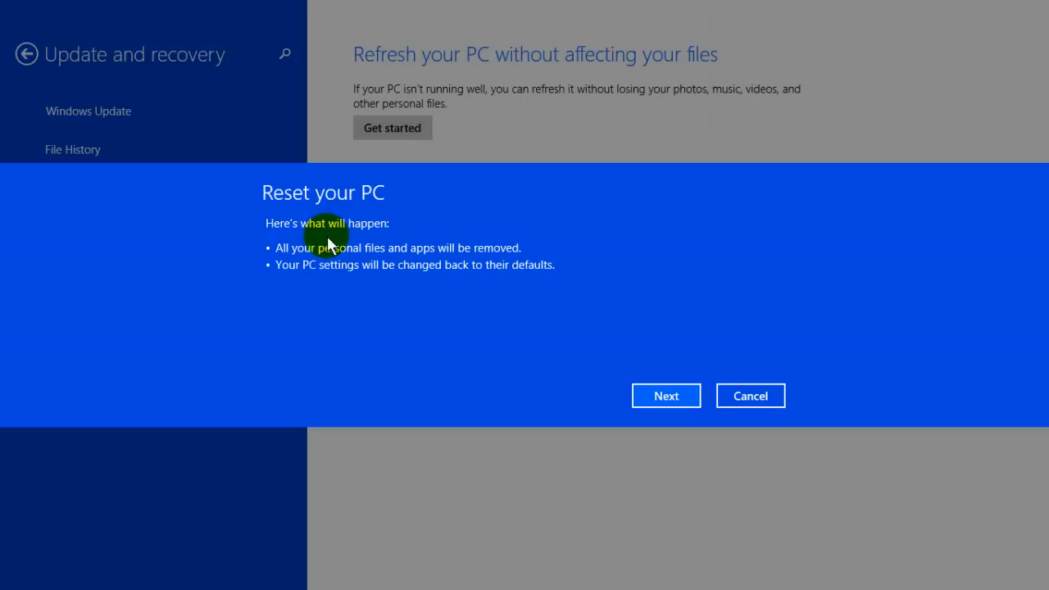
mouse_move(344, 263)
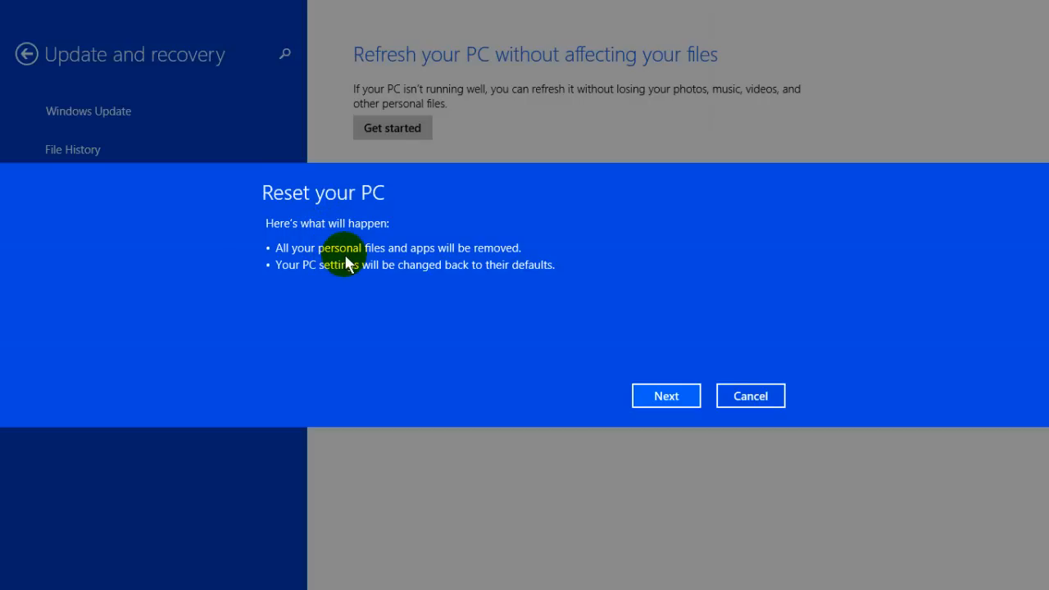
mouse_move(383, 285)
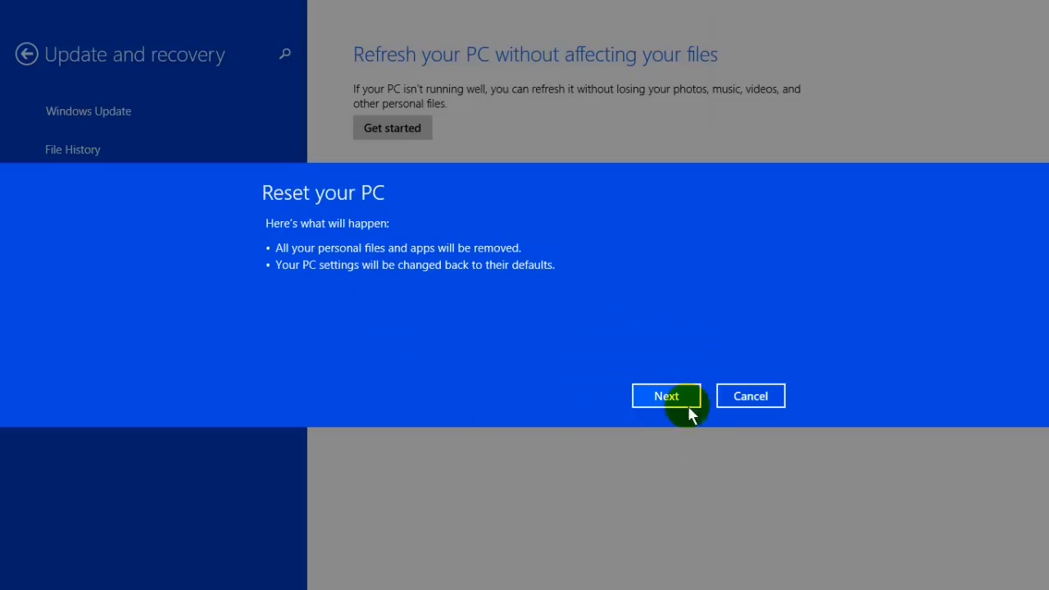
Continue past the Reset your PC summary to the drive-cleaning question
left_click(666, 395)
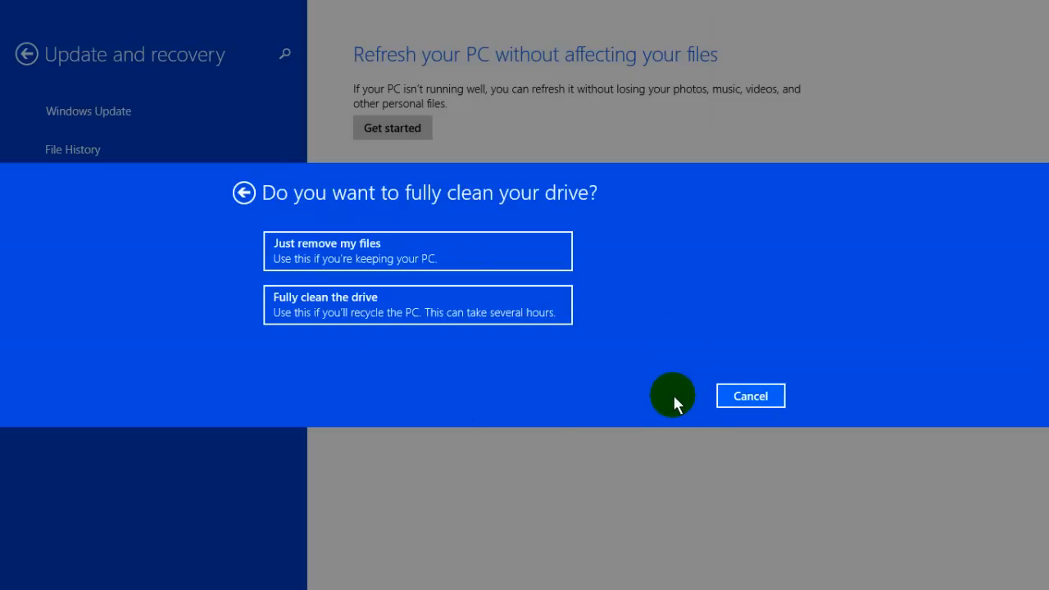
mouse_move(345, 193)
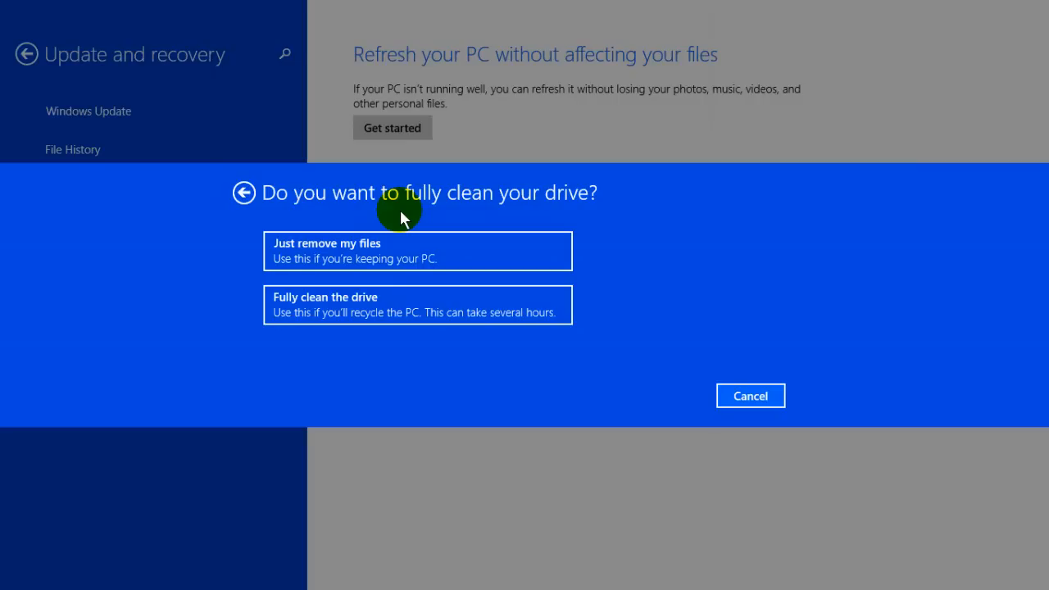
mouse_move(386, 249)
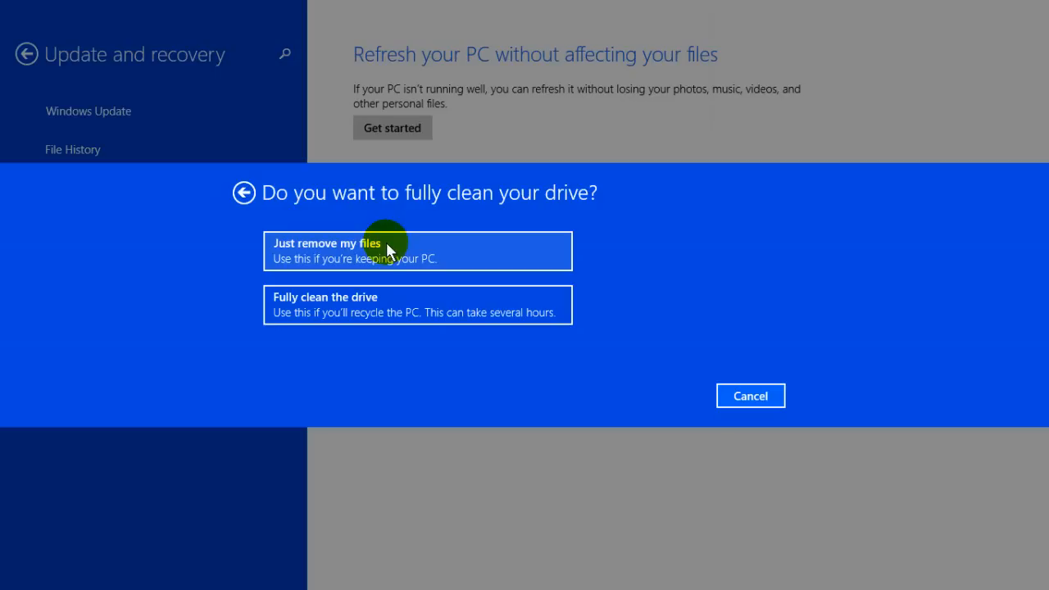
mouse_move(394, 297)
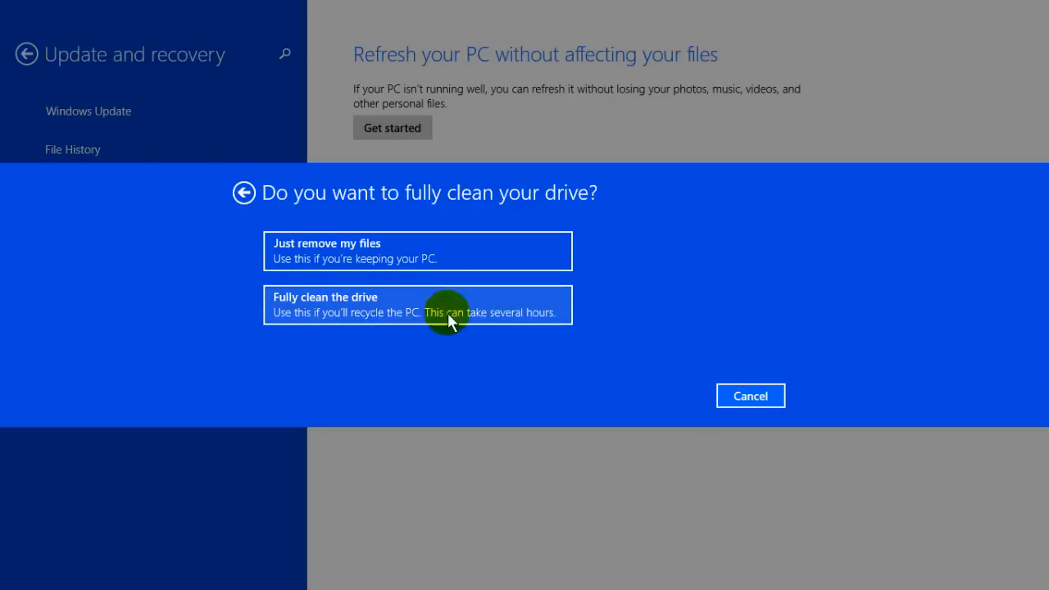
Choose 'Fully clean the drive' and confirm Reset so the laptop restarts resetting
left_click(416, 303)
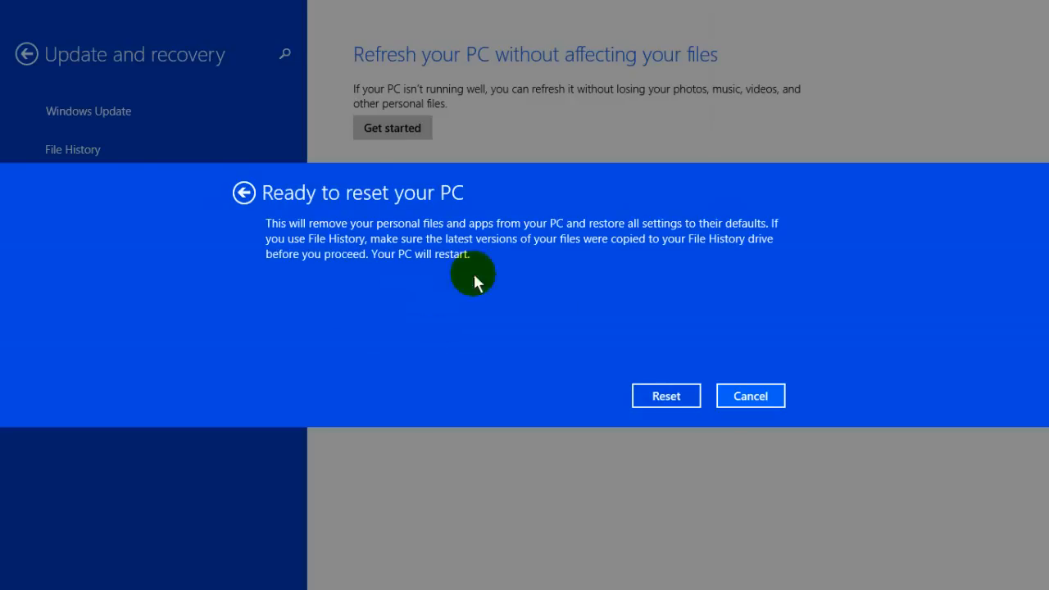
mouse_move(377, 289)
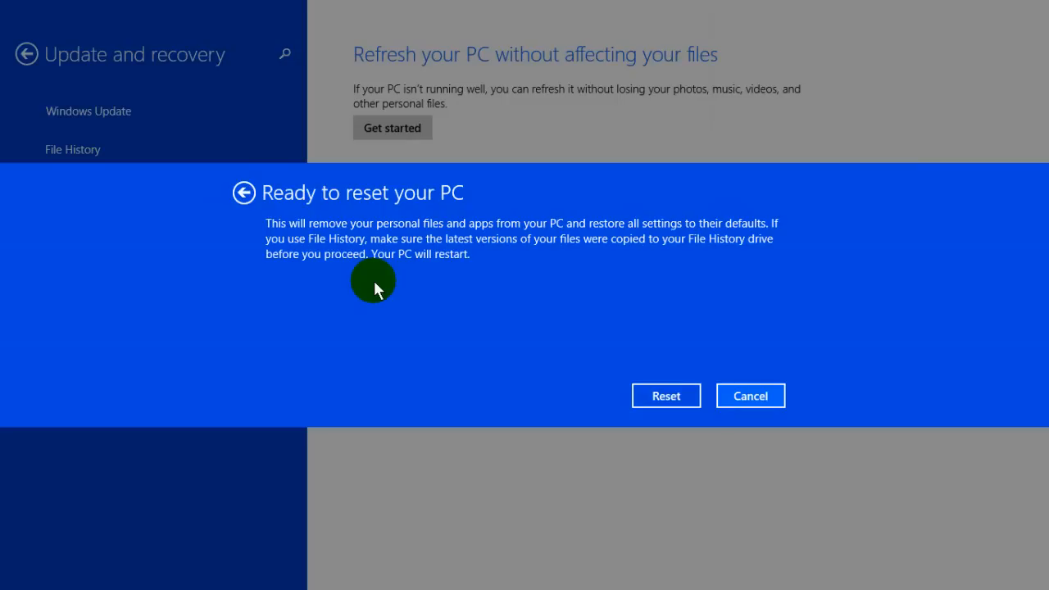
mouse_move(377, 287)
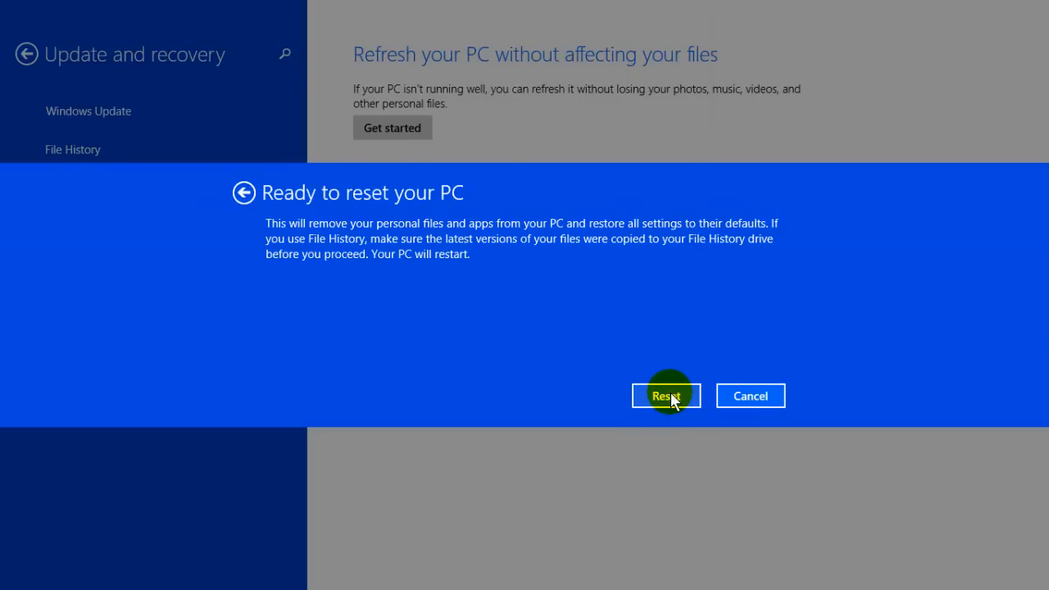
left_click(665, 395)
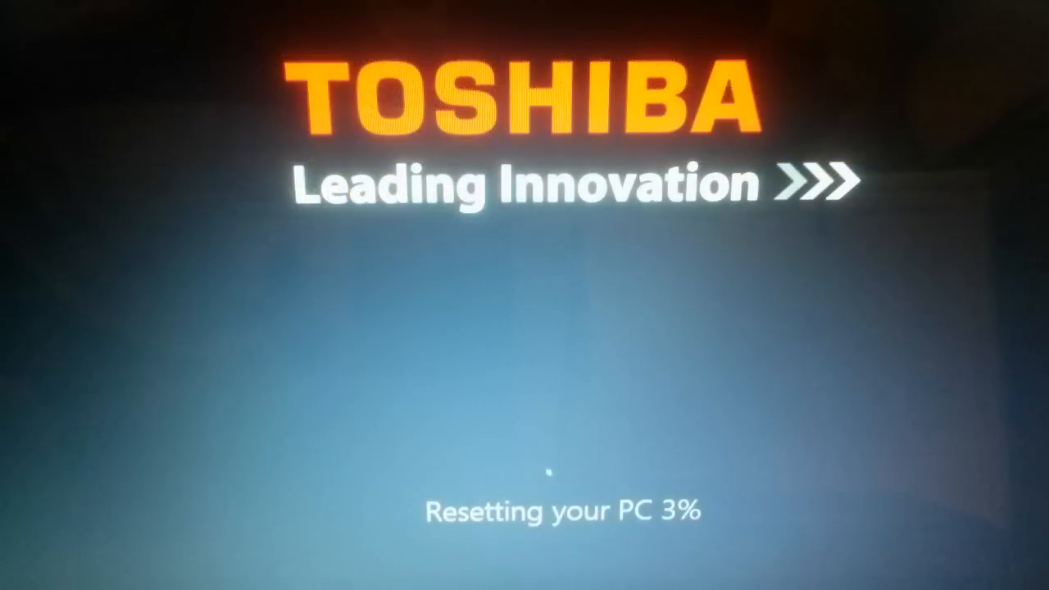